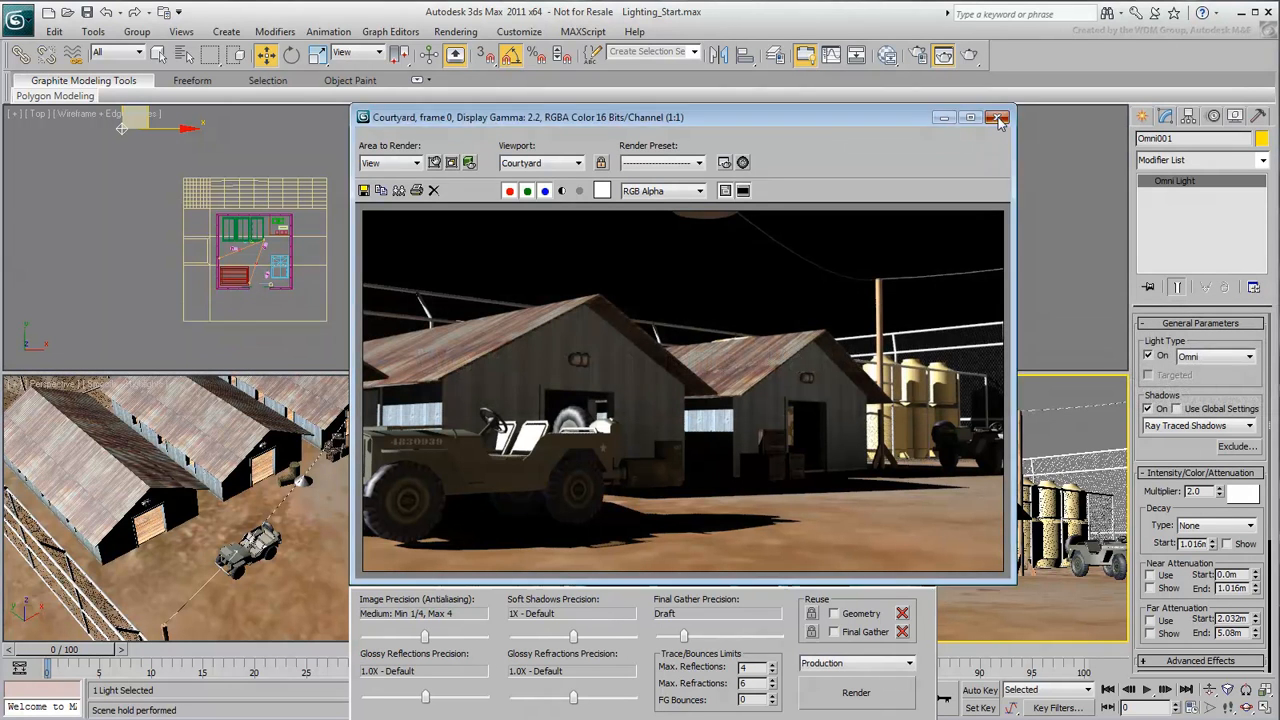
# - Close the Rendered Frame Window showing the dark courtyard test render
pyautogui.click(996, 116)
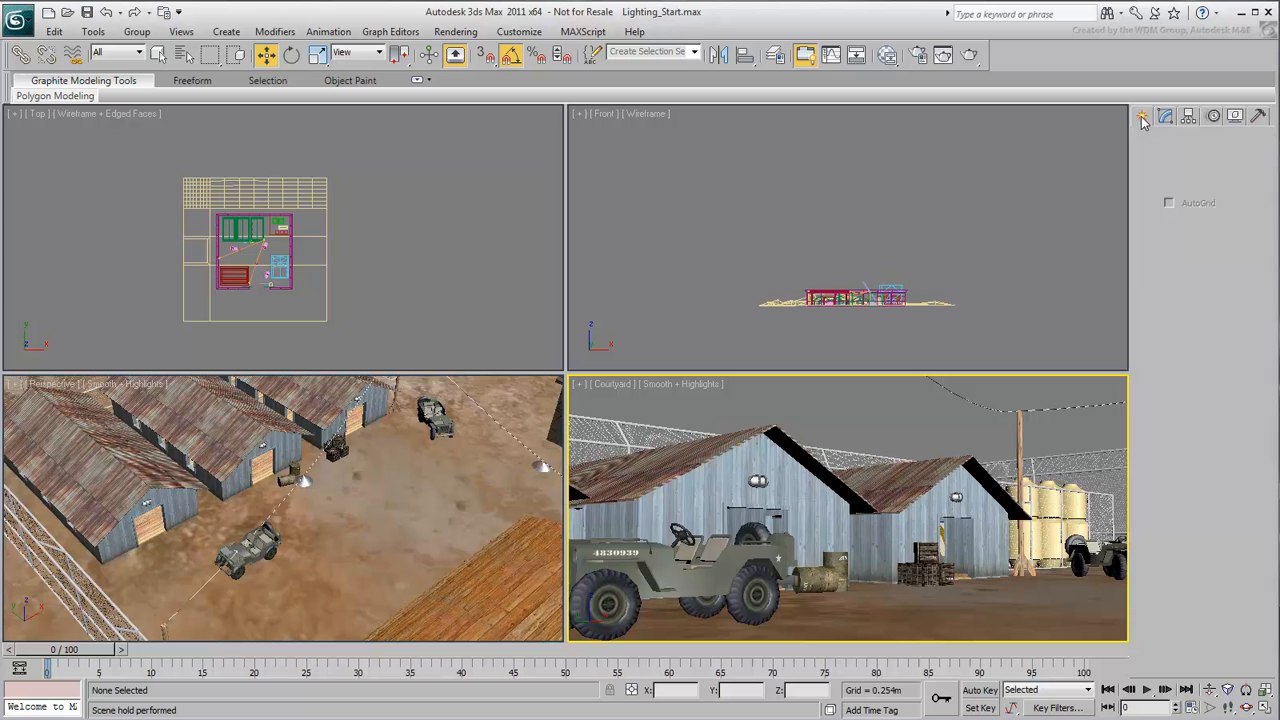
# - Show the Lights category's Systems object types, listing Sunlight and Daylight
pyautogui.click(1186, 142)
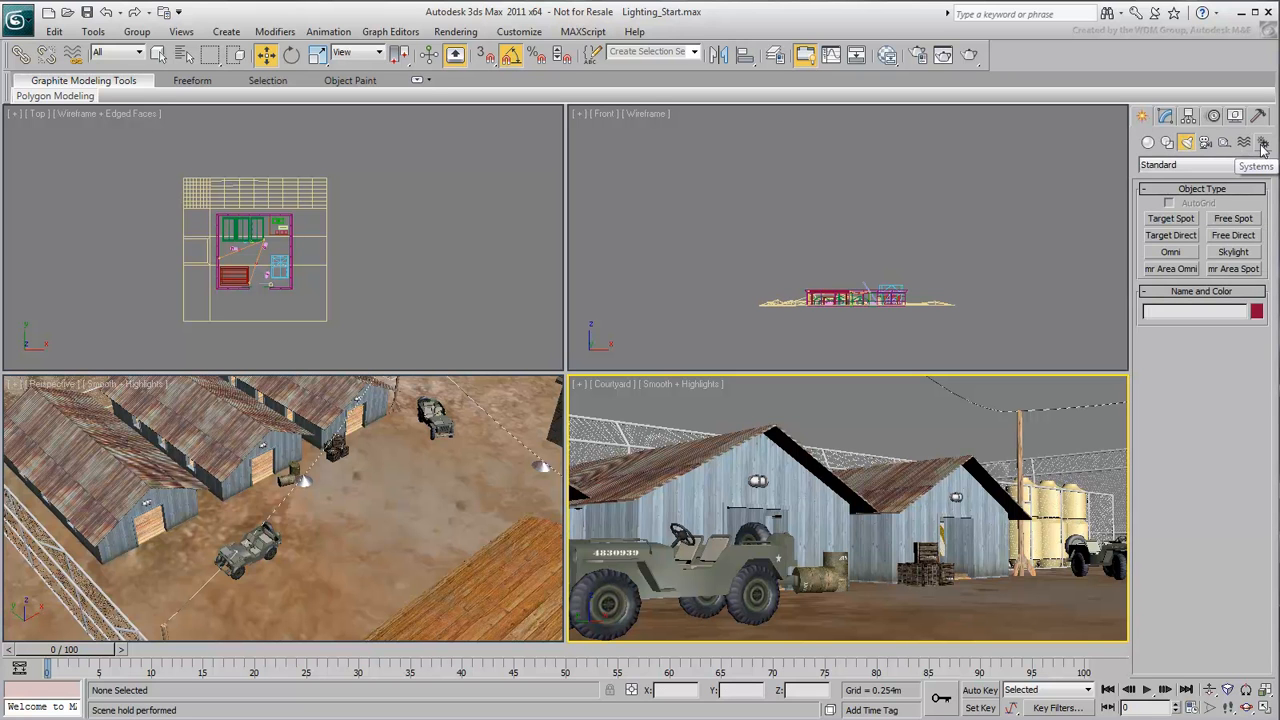
pyautogui.click(1262, 142)
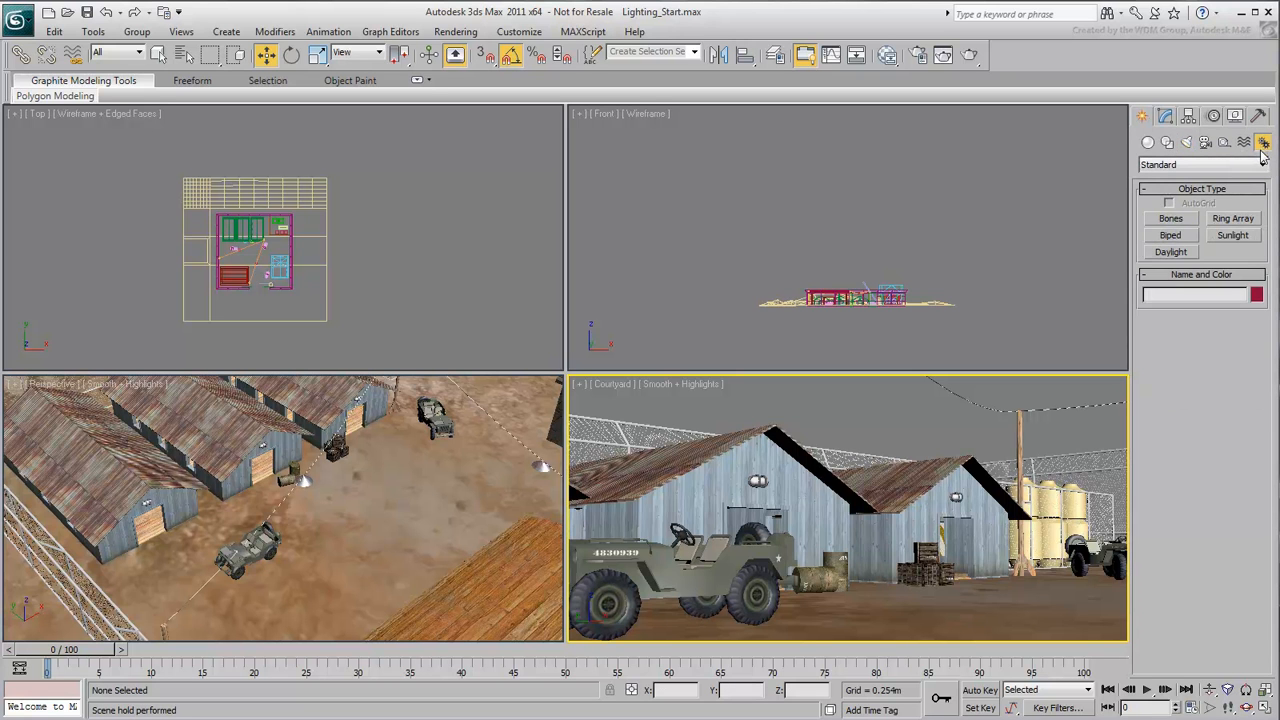
pyautogui.moveTo(1216, 336)
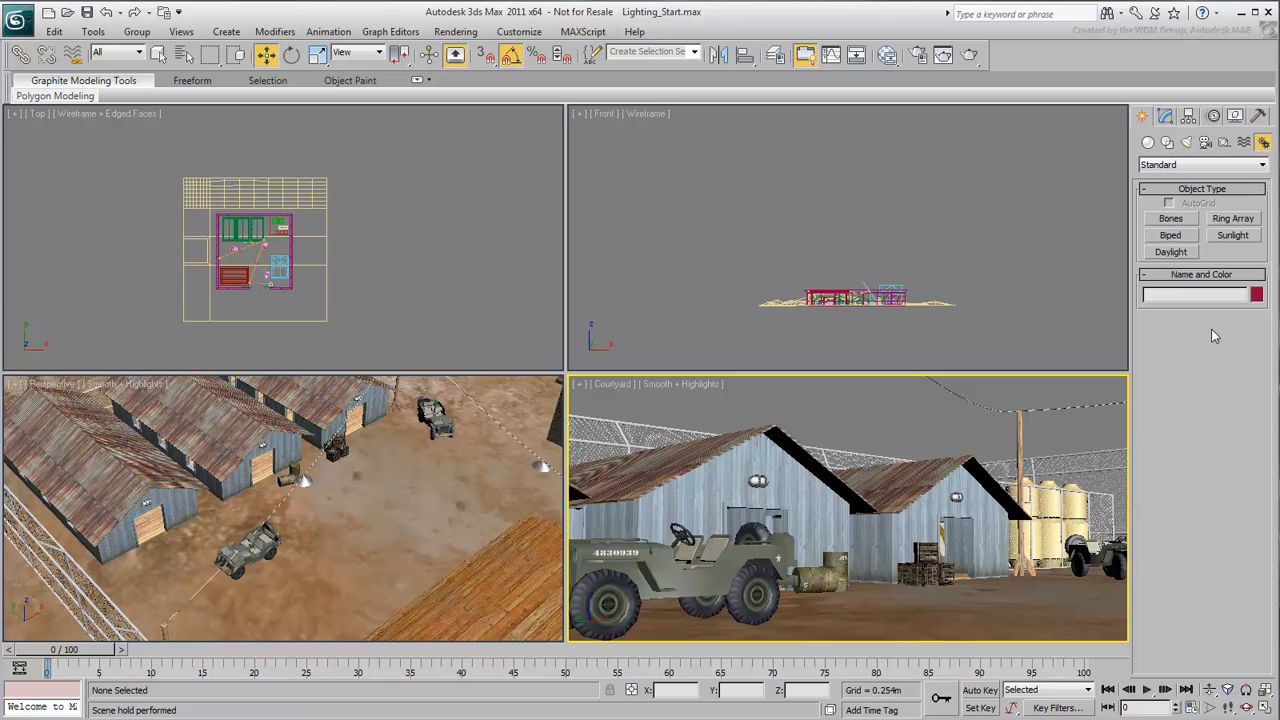
pyautogui.moveTo(1198, 318)
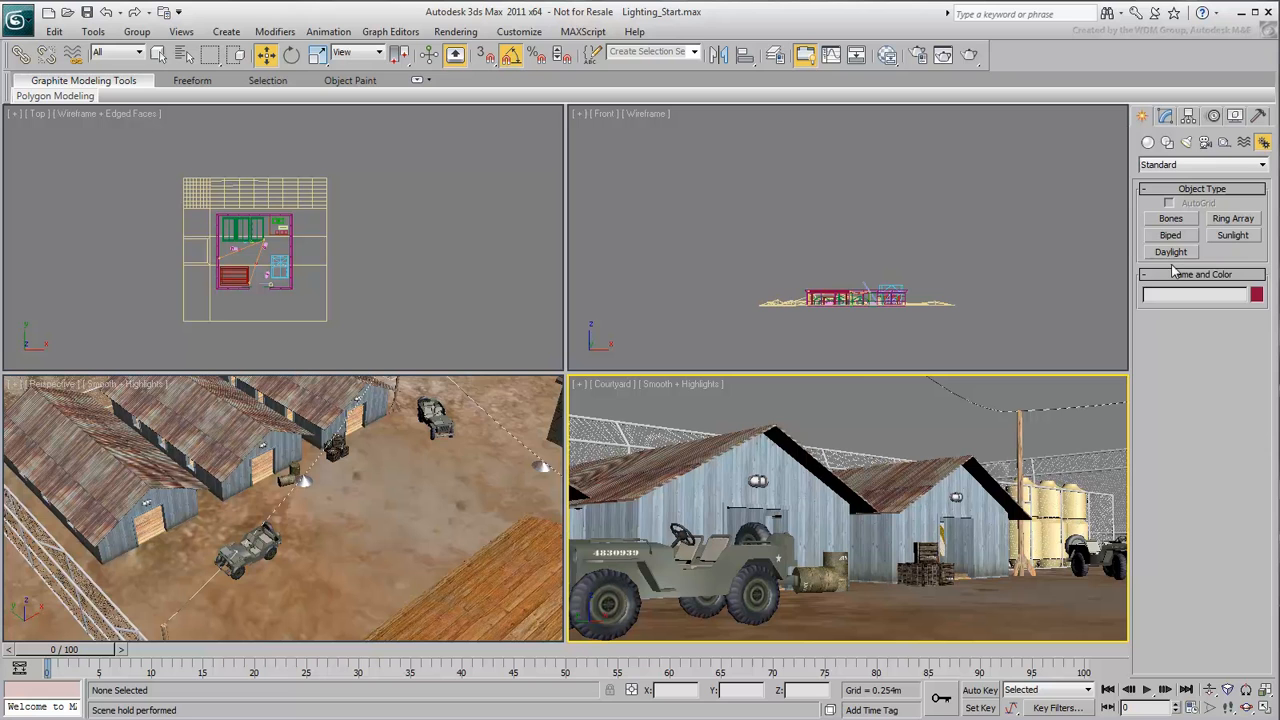
# - Start a Daylight system, bringing up the mr Photographic Exposure Control EV 15 suggestion
pyautogui.click(1170, 252)
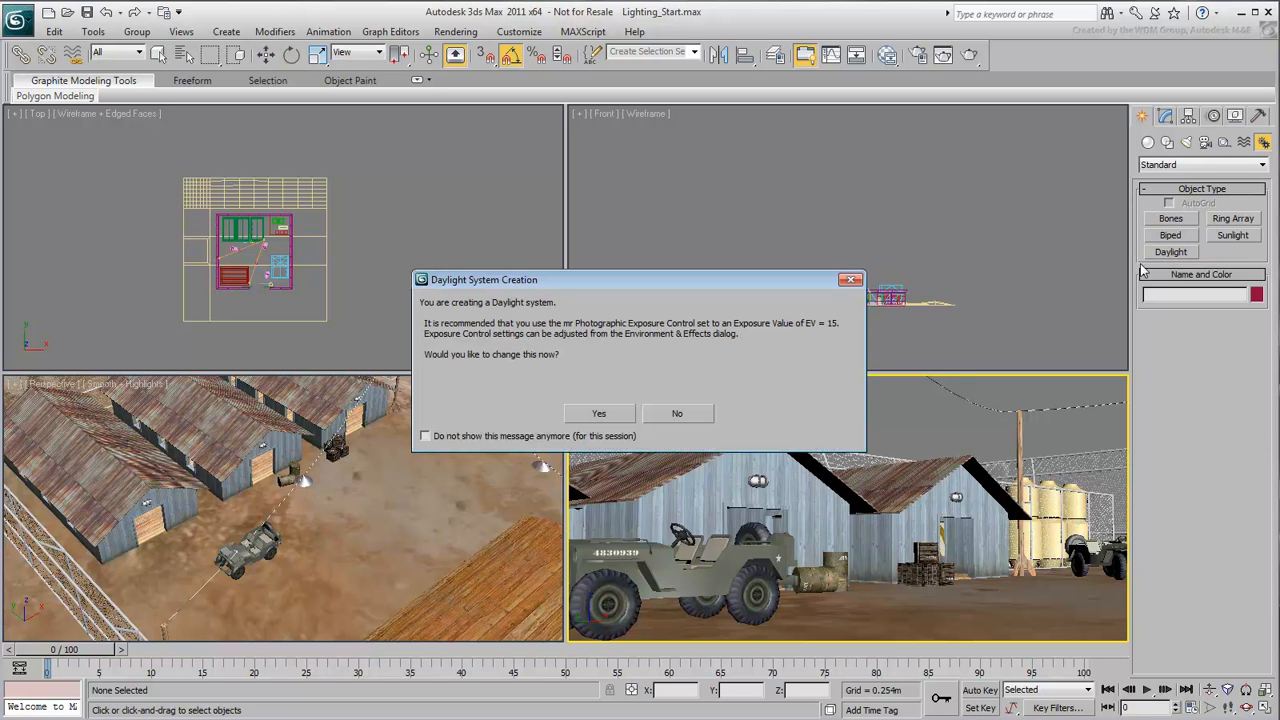
pyautogui.moveTo(936, 408)
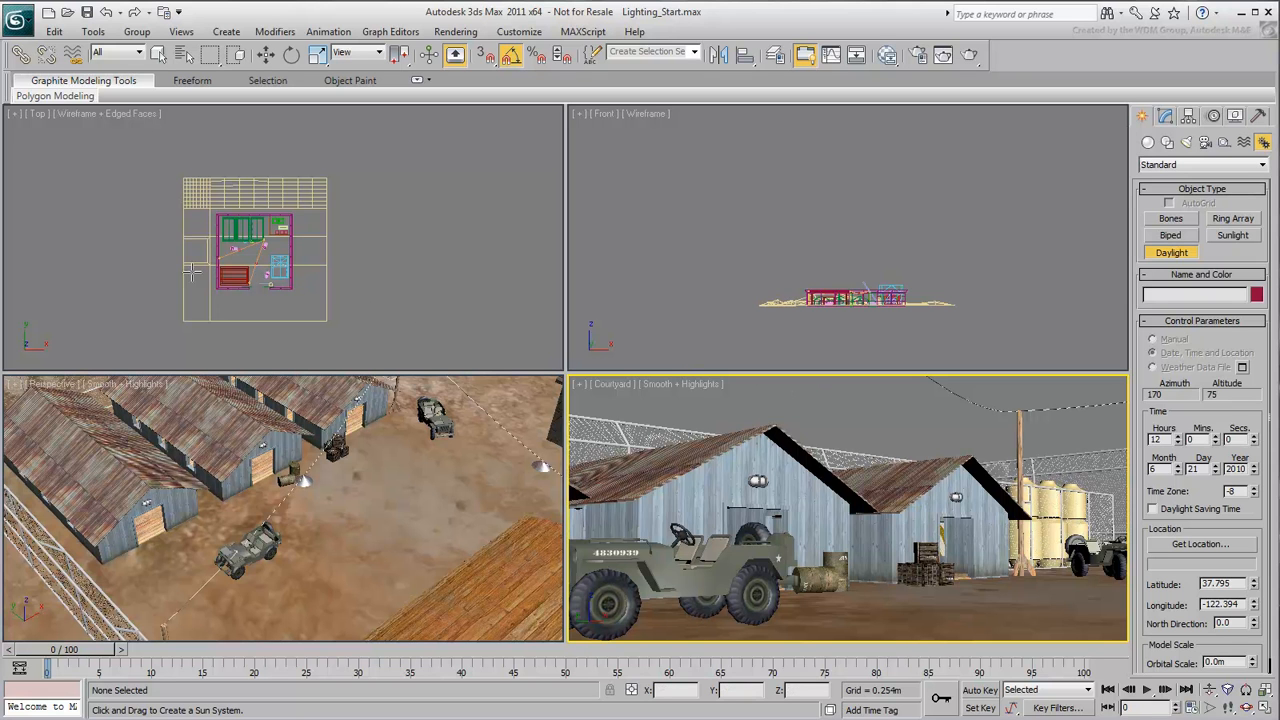
# - Place Daylight001 in the Top viewport and position its sun by Date, Time and Location
pyautogui.click(156, 264)
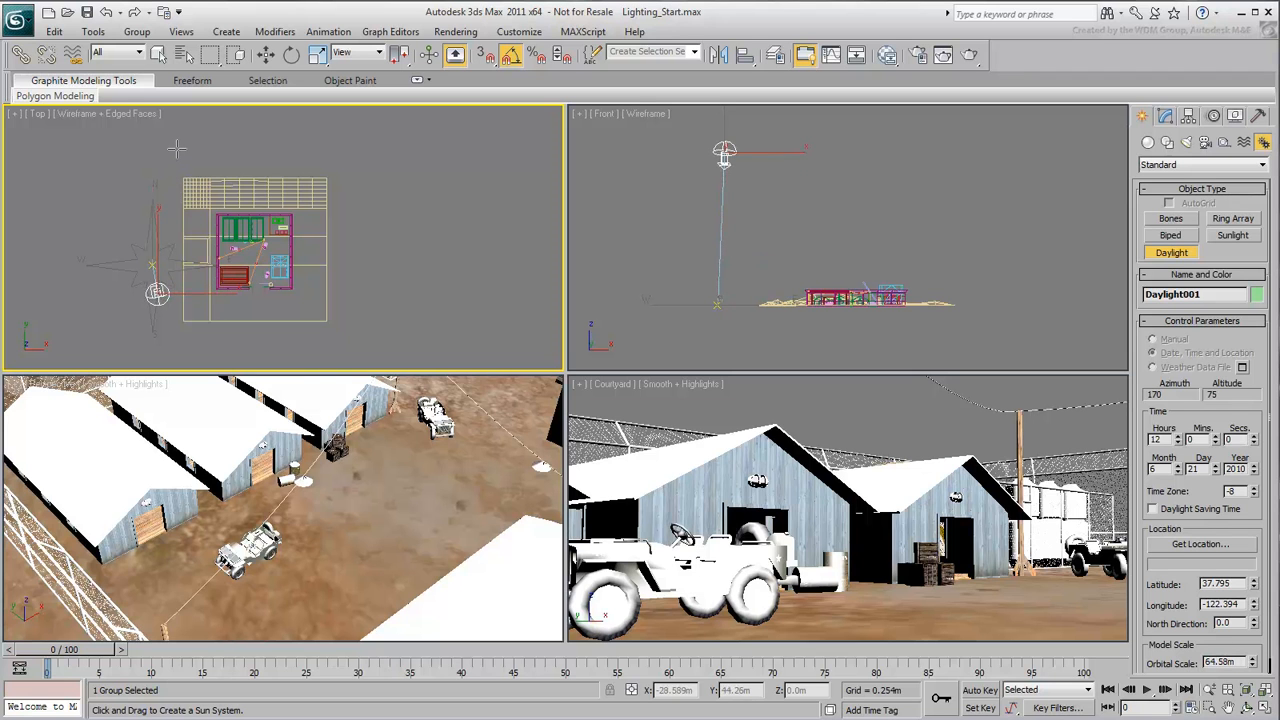
pyautogui.click(1152, 352)
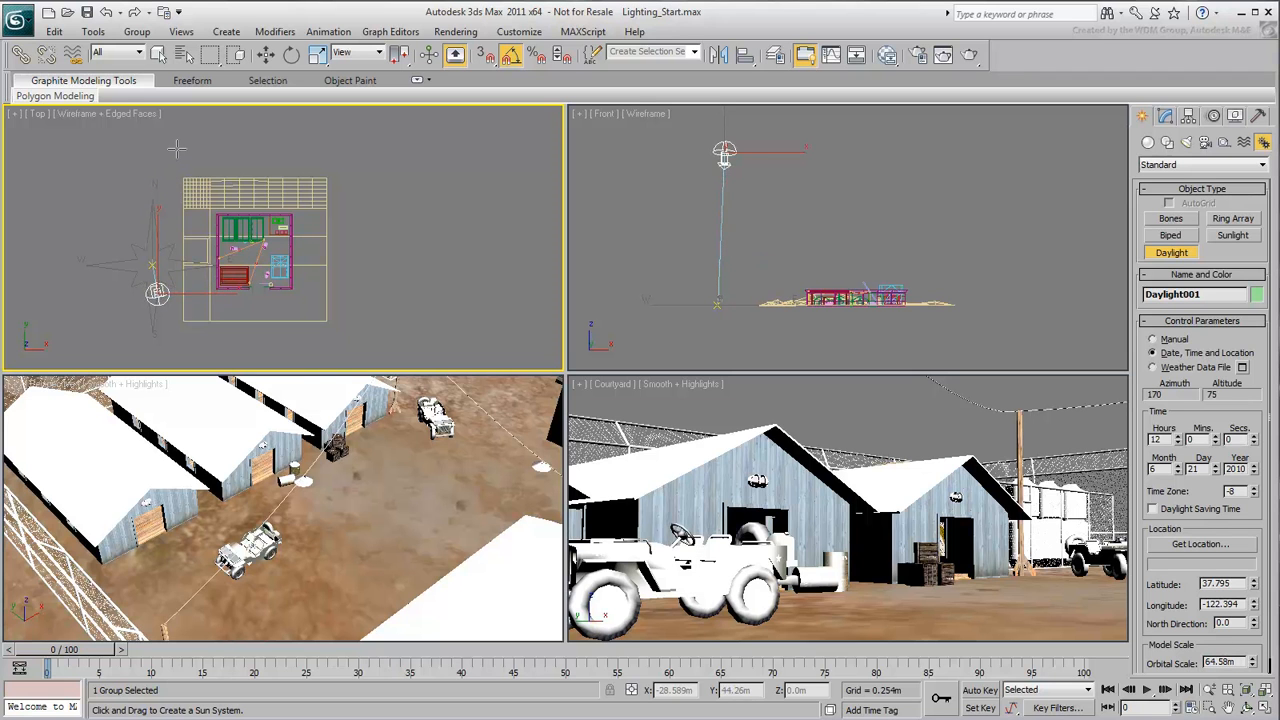
pyautogui.moveTo(404, 292)
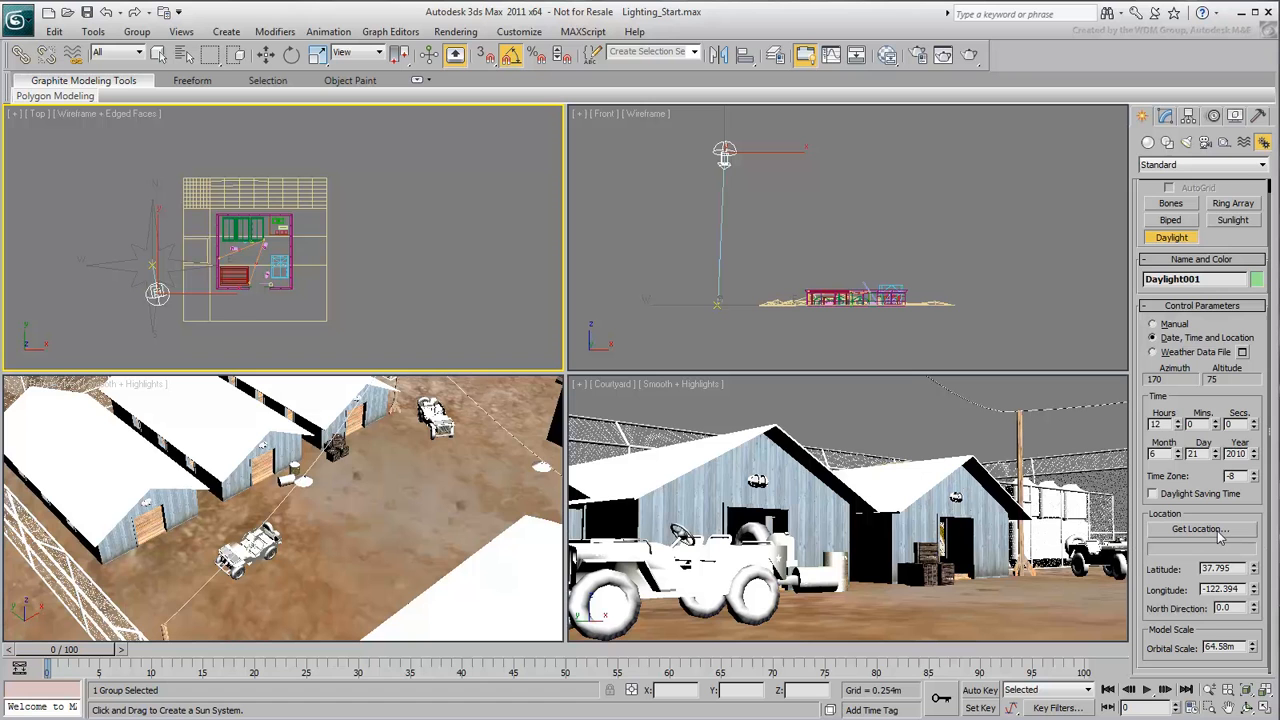
# - Set Daylight001's geographic location to Managua, Nicaragua on the South America map
pyautogui.click(1198, 528)
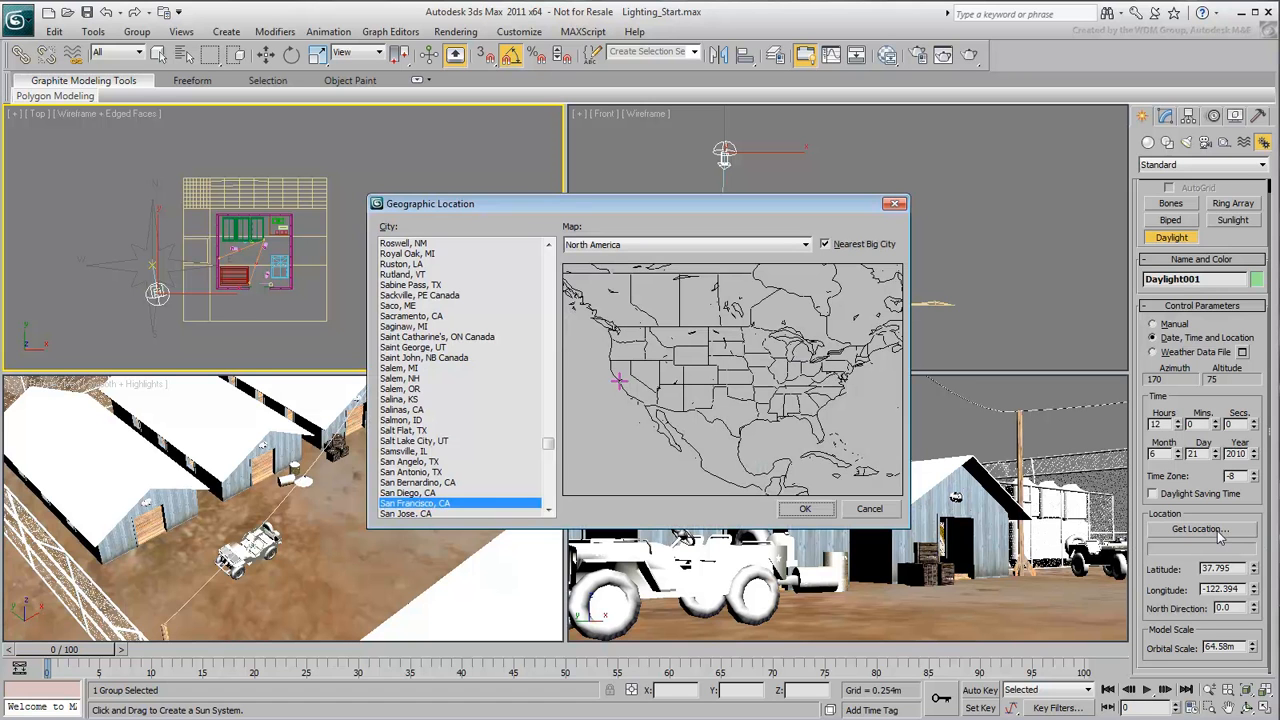
pyautogui.moveTo(856, 340)
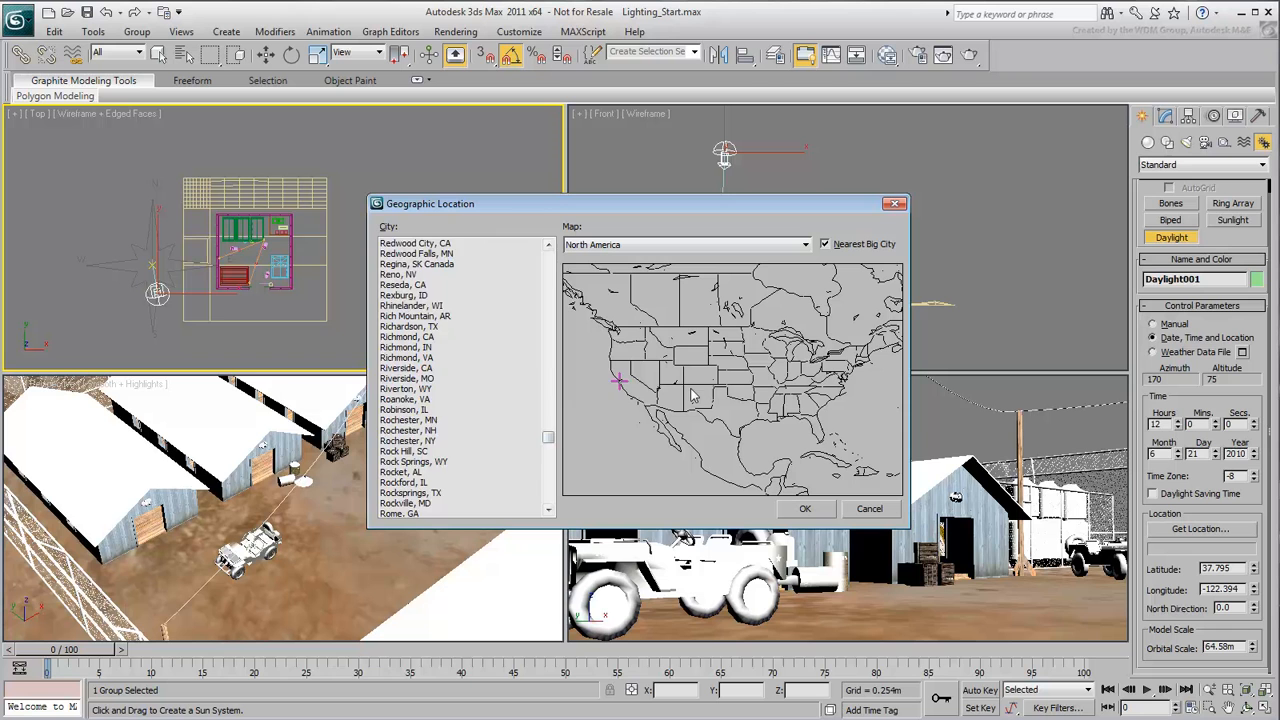
pyautogui.click(800, 396)
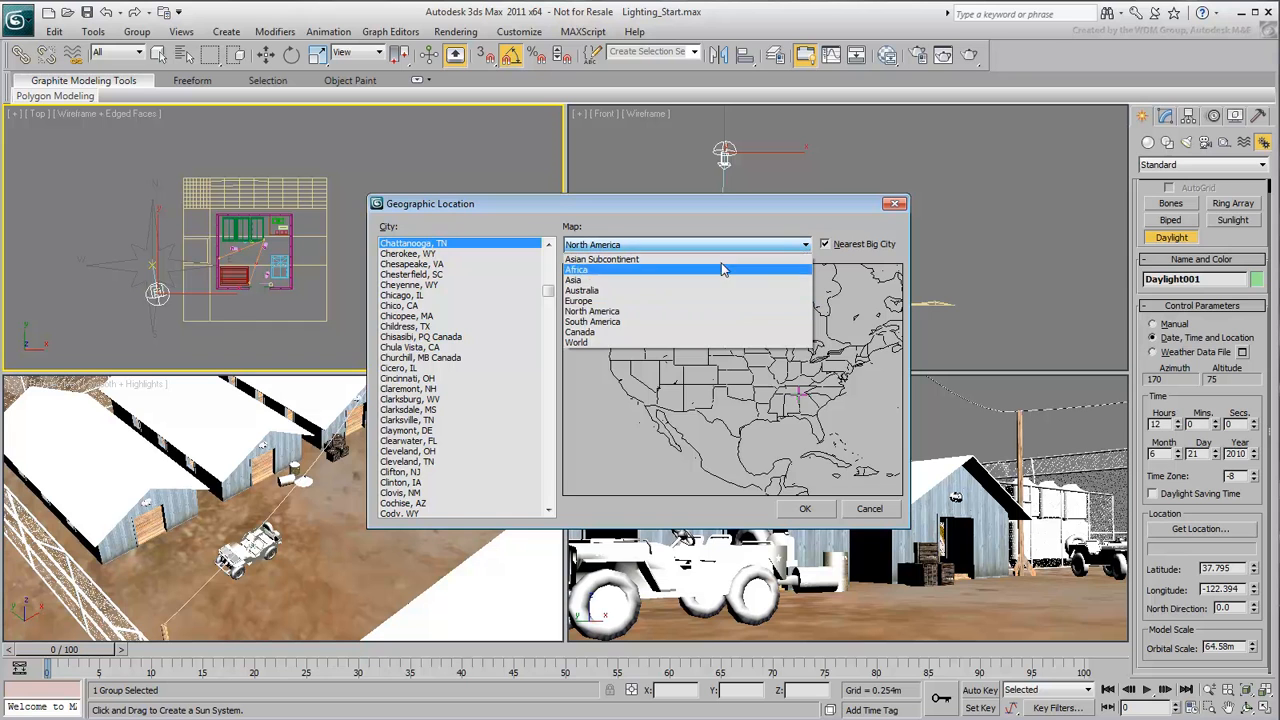
pyautogui.click(592, 320)
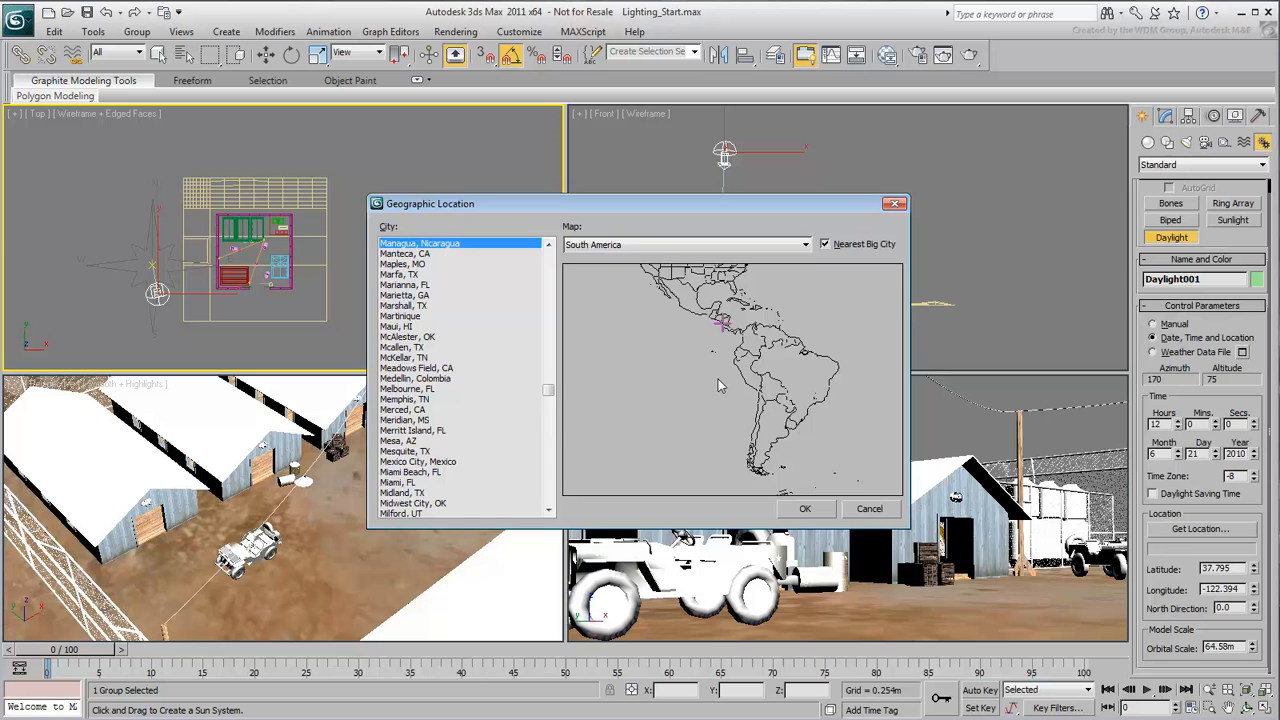
pyautogui.moveTo(718, 370)
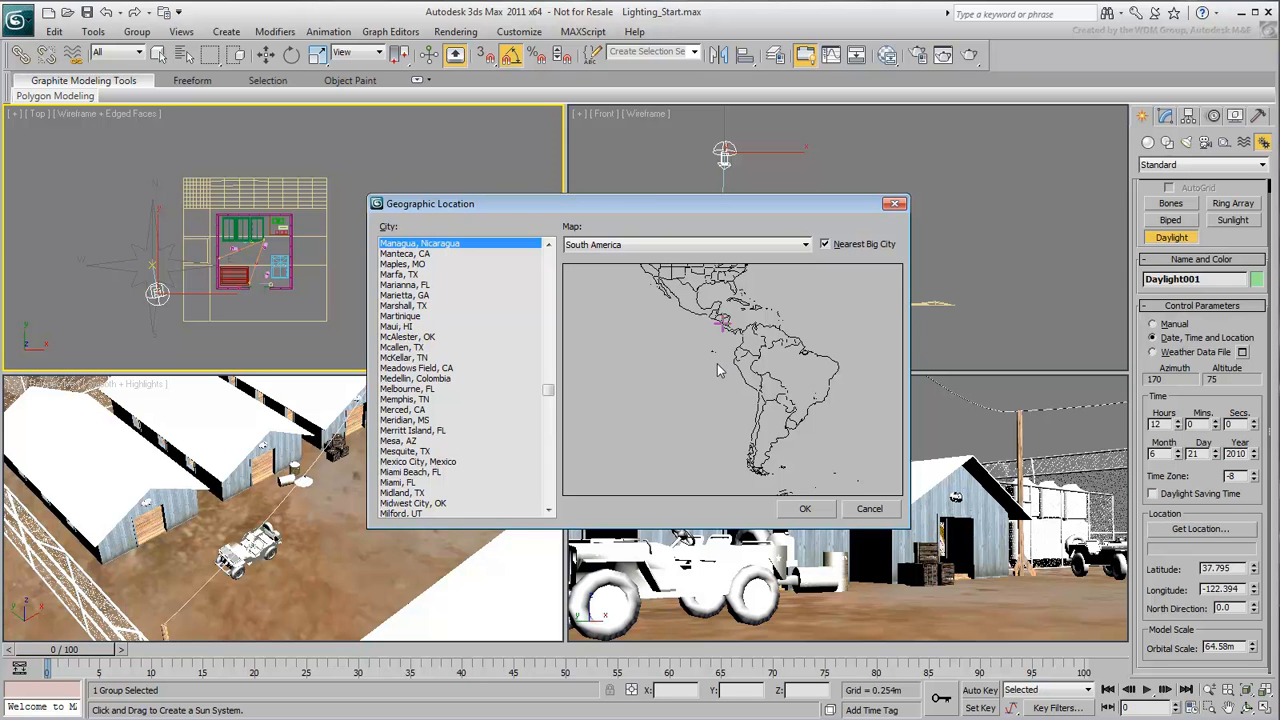
pyautogui.click(804, 508)
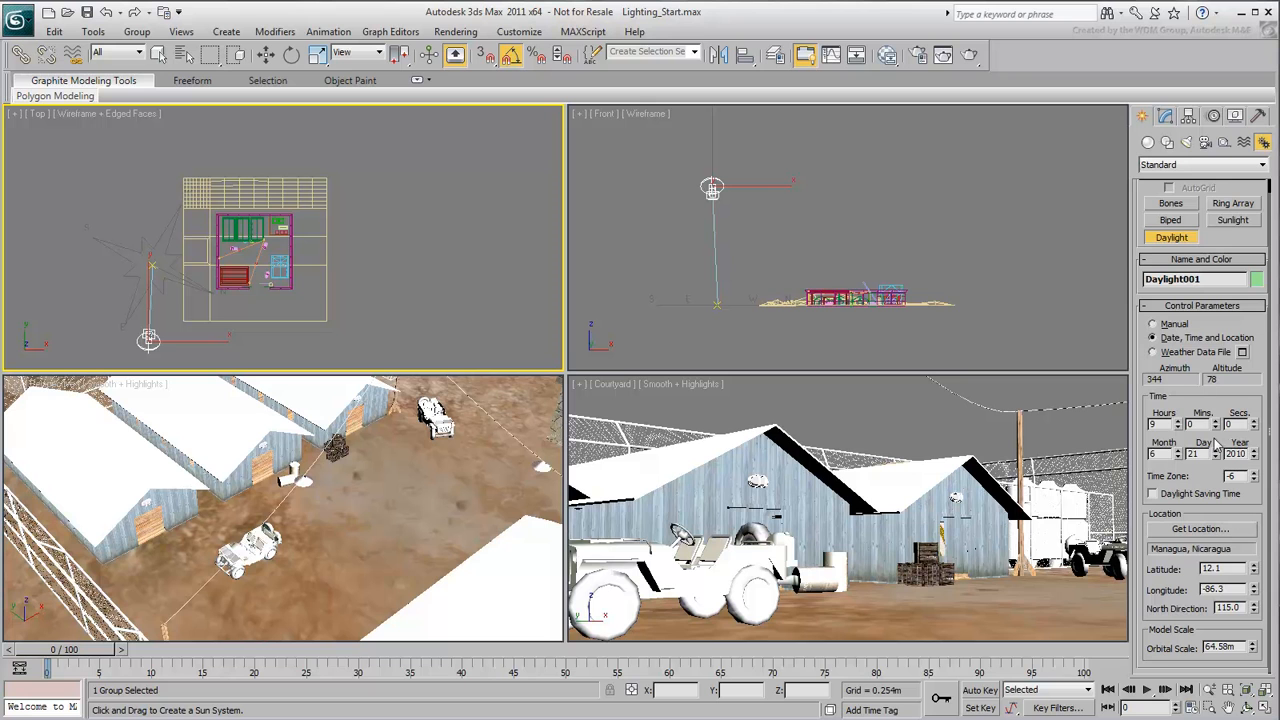
pyautogui.moveTo(1096, 264)
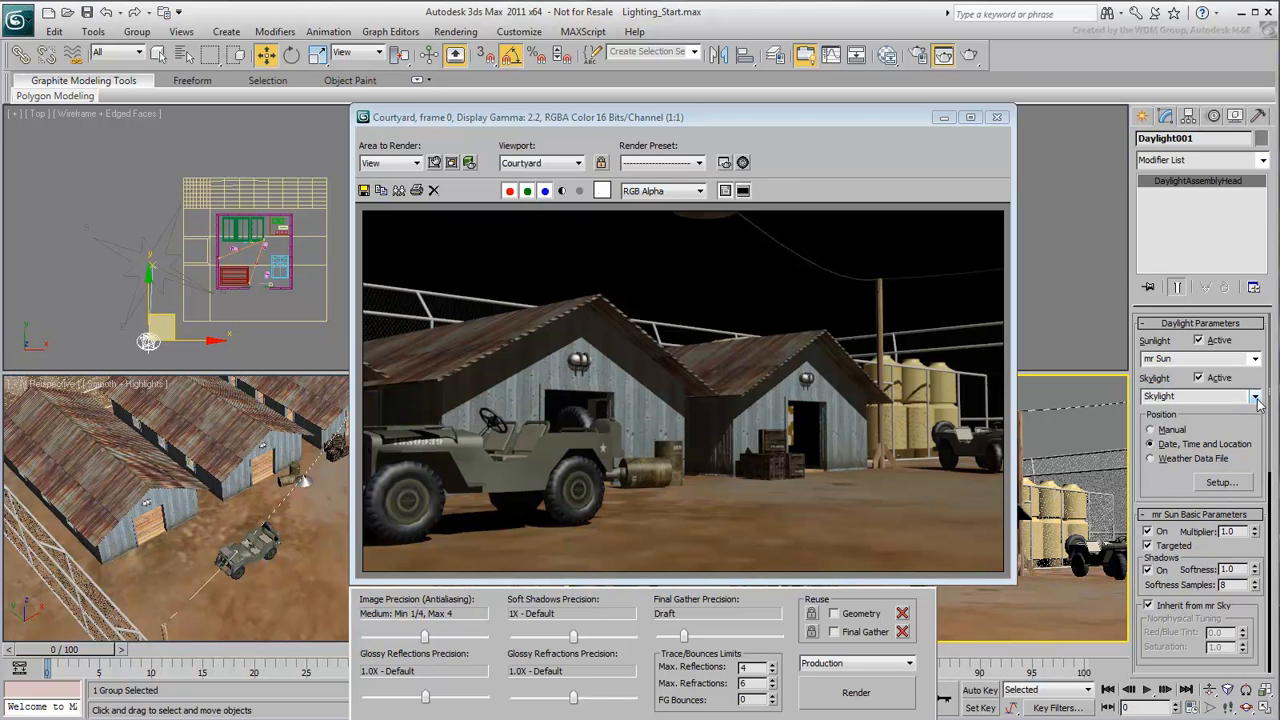
# - Set the Skylight to mr Sky and accept the mr Physical Sky environment map
pyautogui.click(1254, 396)
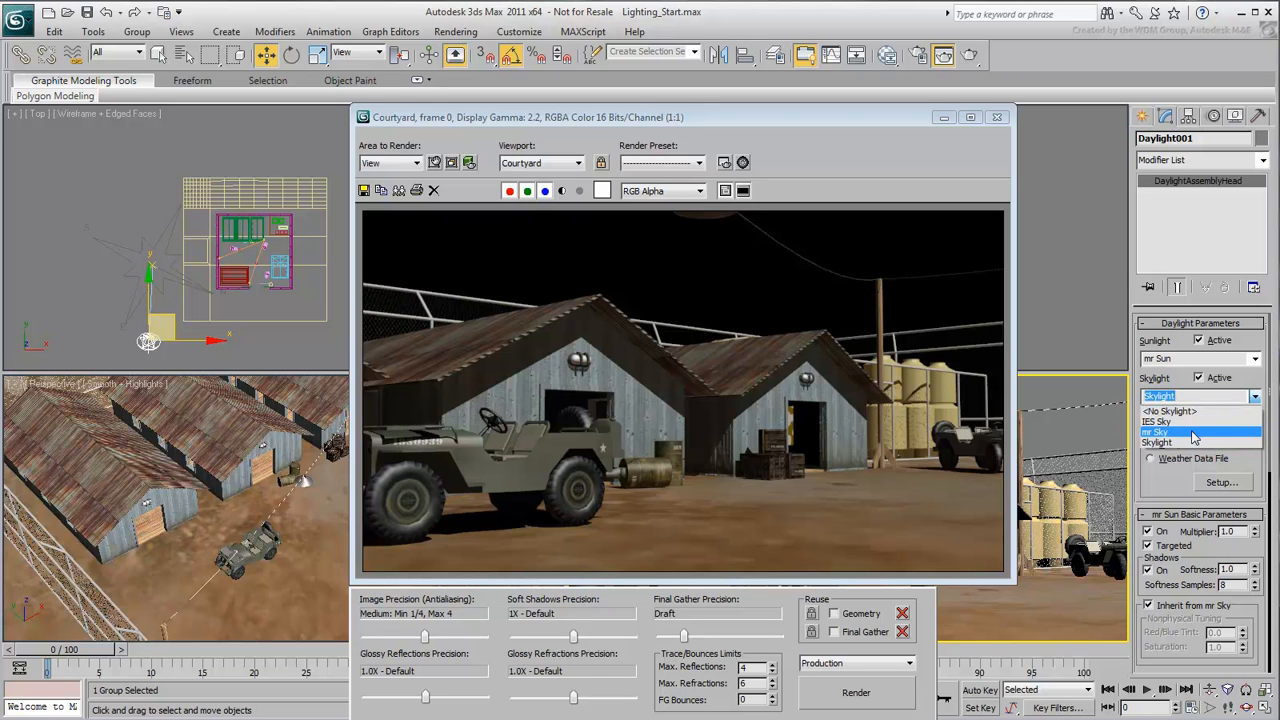
pyautogui.click(1158, 432)
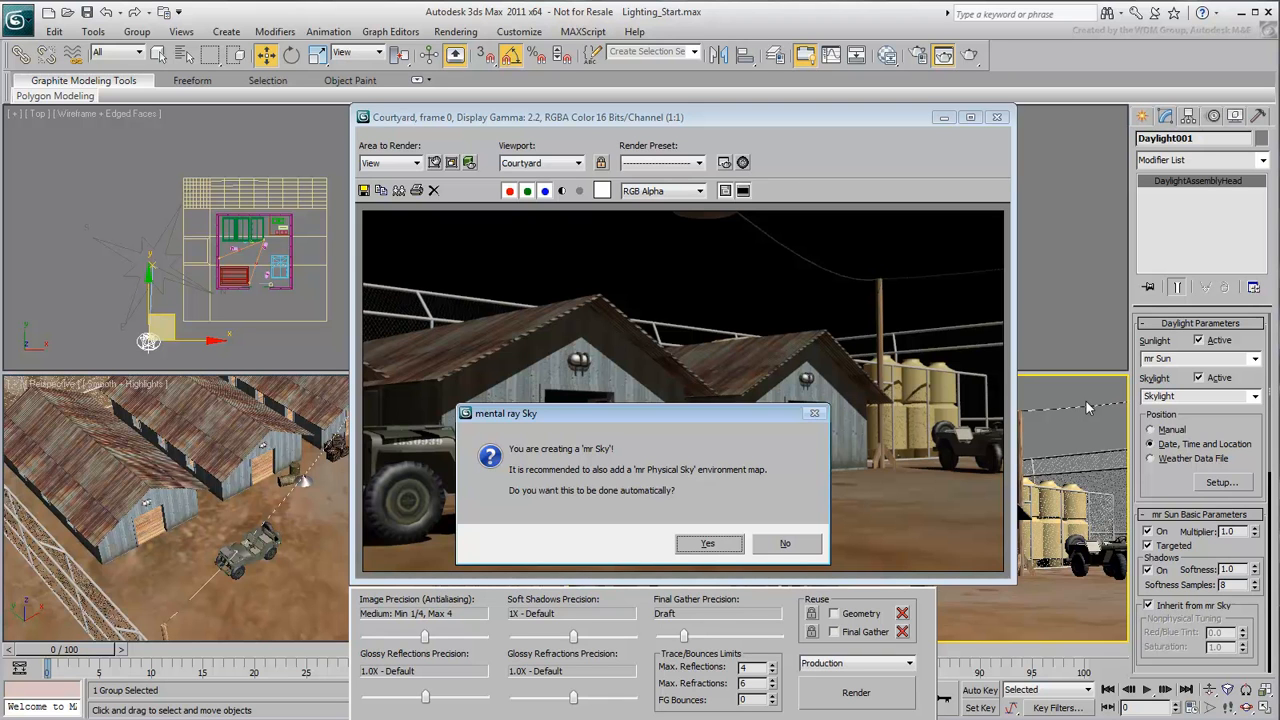
pyautogui.moveTo(1030, 388)
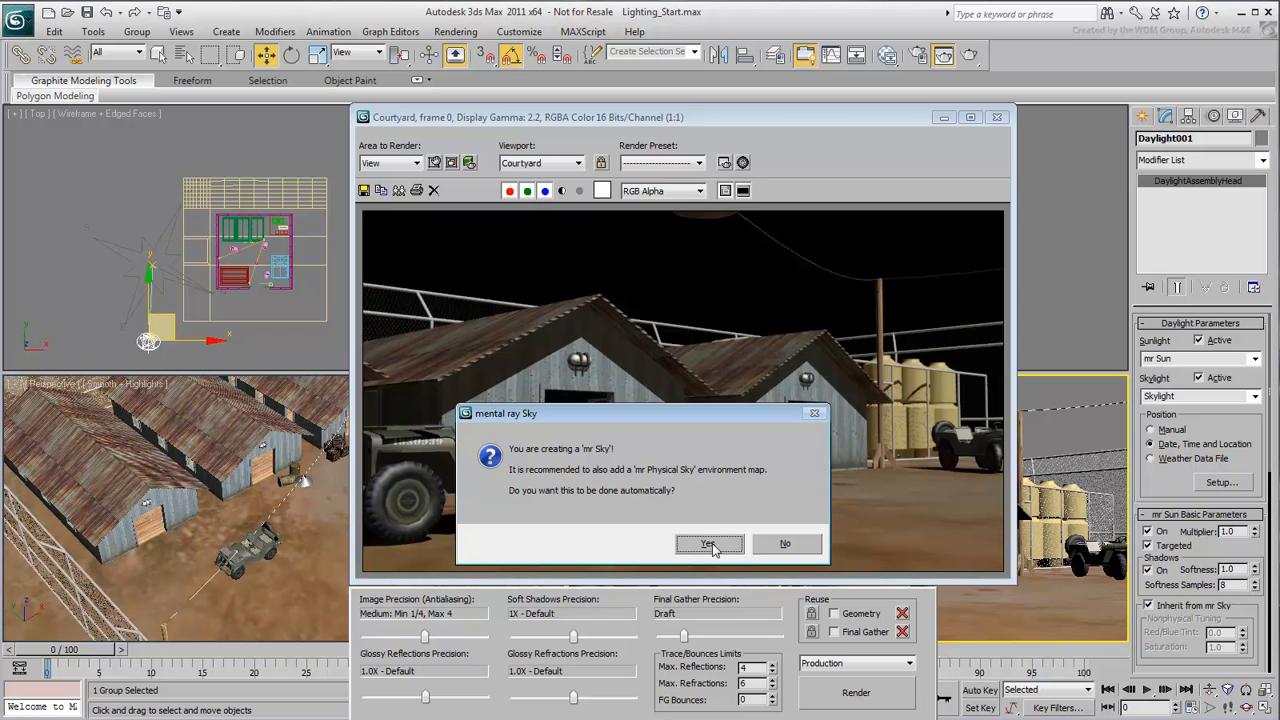
pyautogui.click(708, 544)
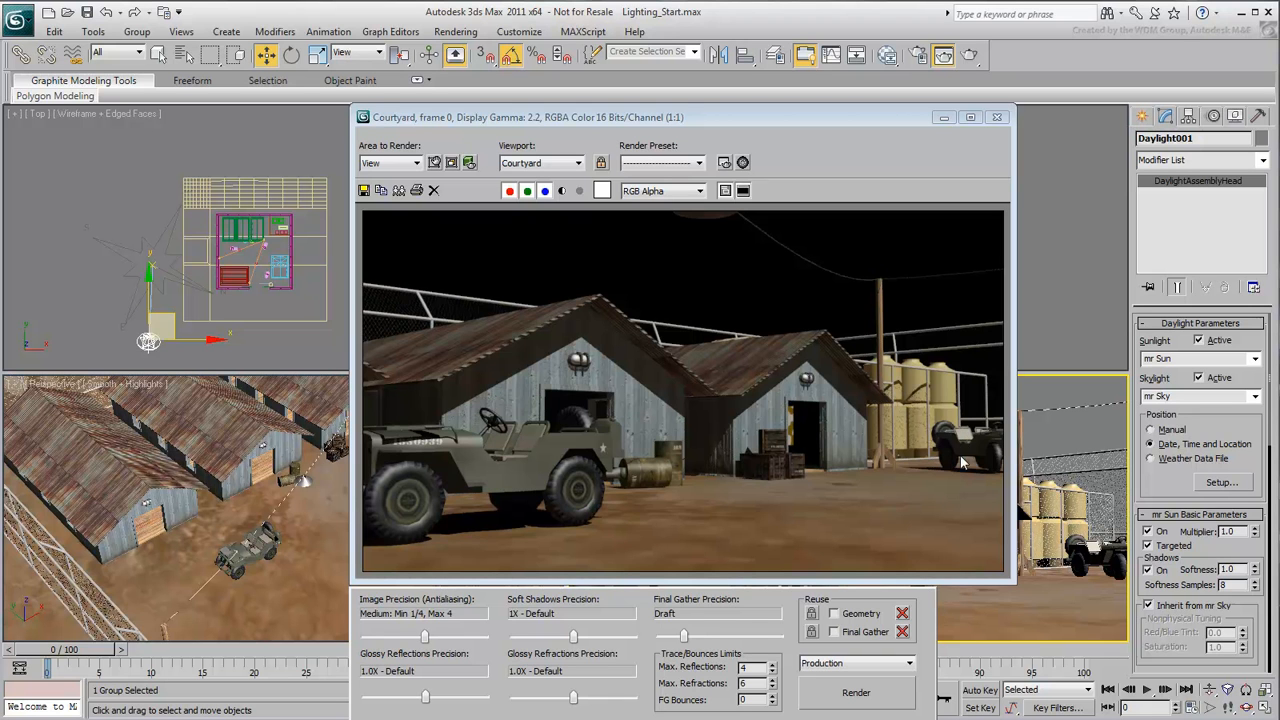
# - Render the courtyard under the blue physical sky and show the exposure control settings
pyautogui.click(856, 692)
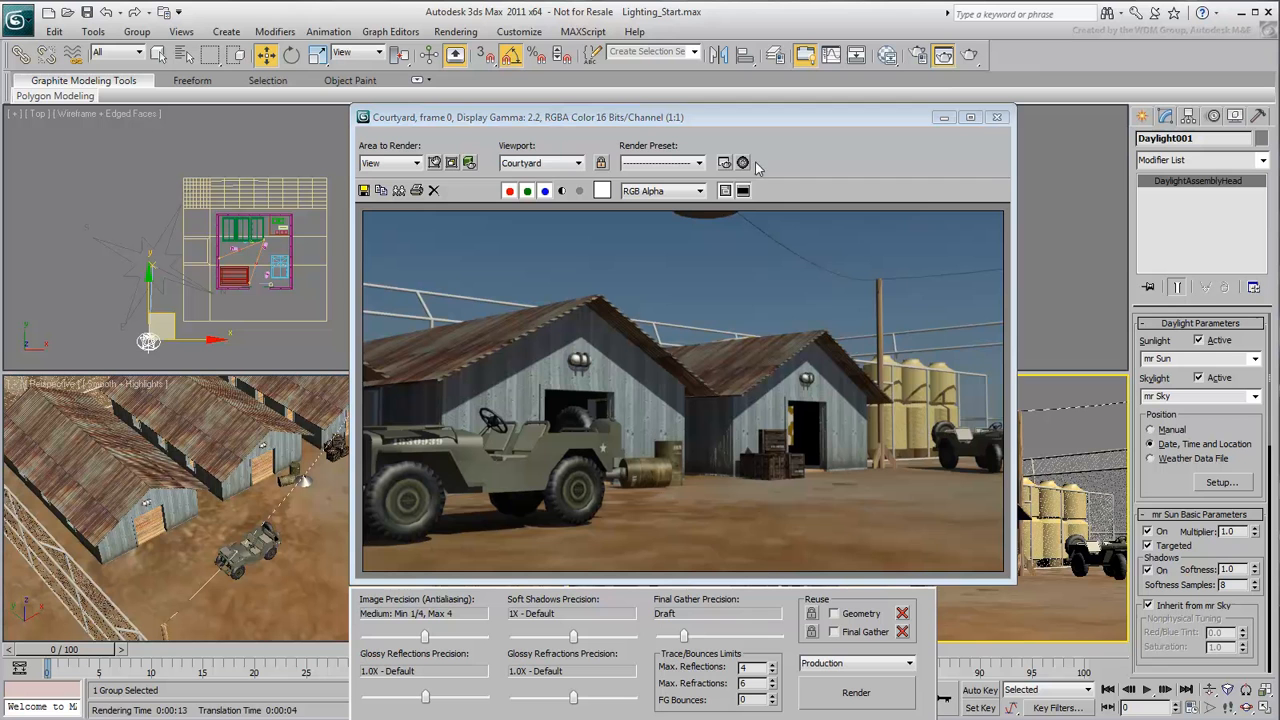
pyautogui.moveTo(742, 162)
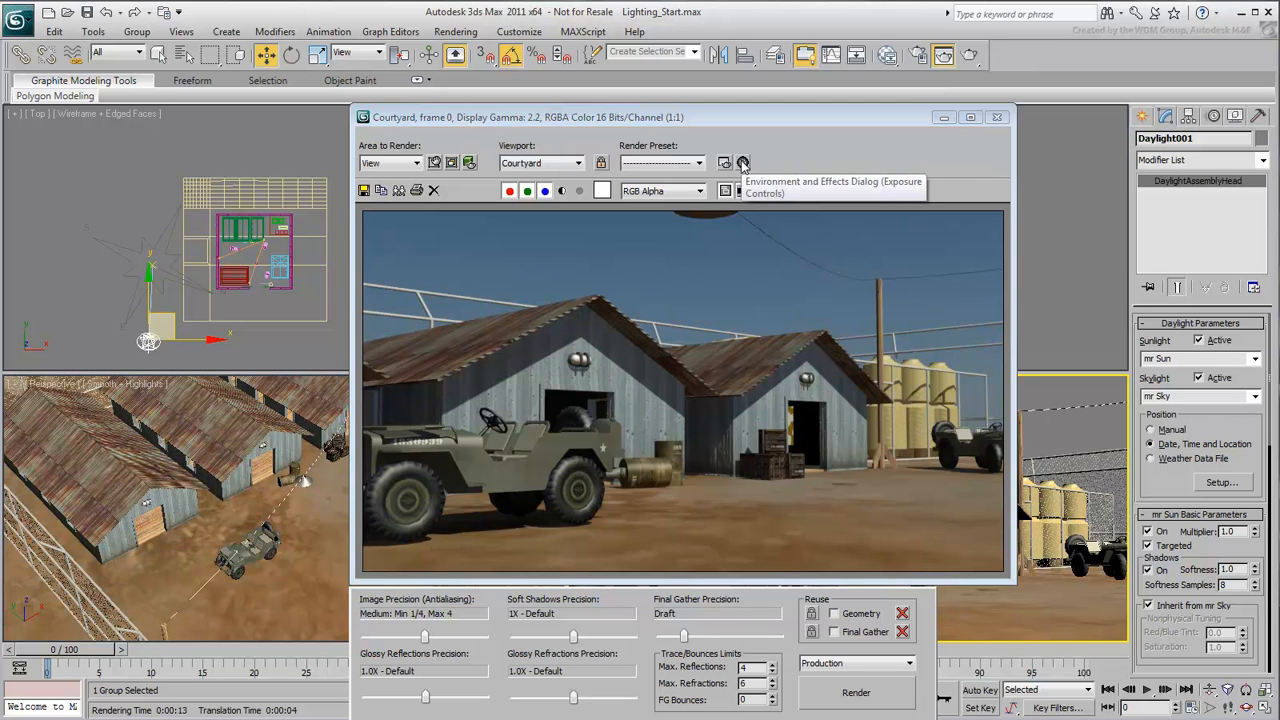
pyautogui.click(744, 162)
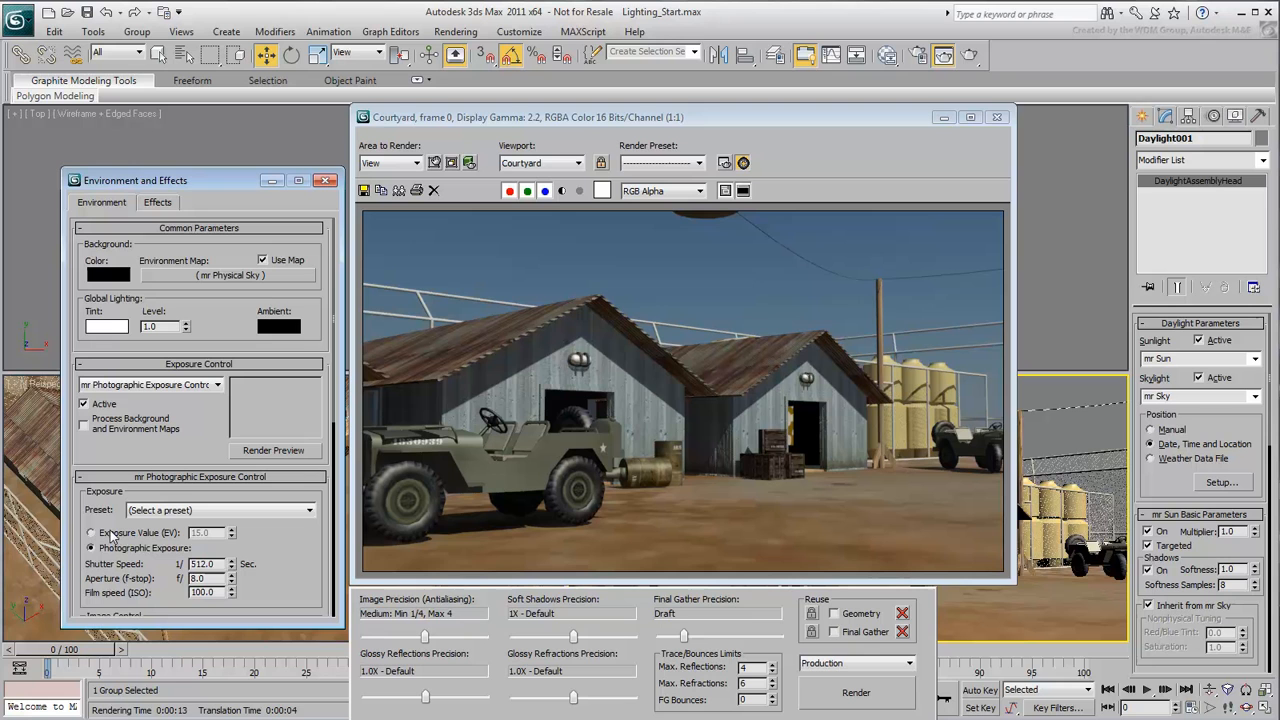
# - Use Exposure Value 14.0 in mr Photographic Exposure Control and re-render the brighter courtyard
pyautogui.click(92, 532)
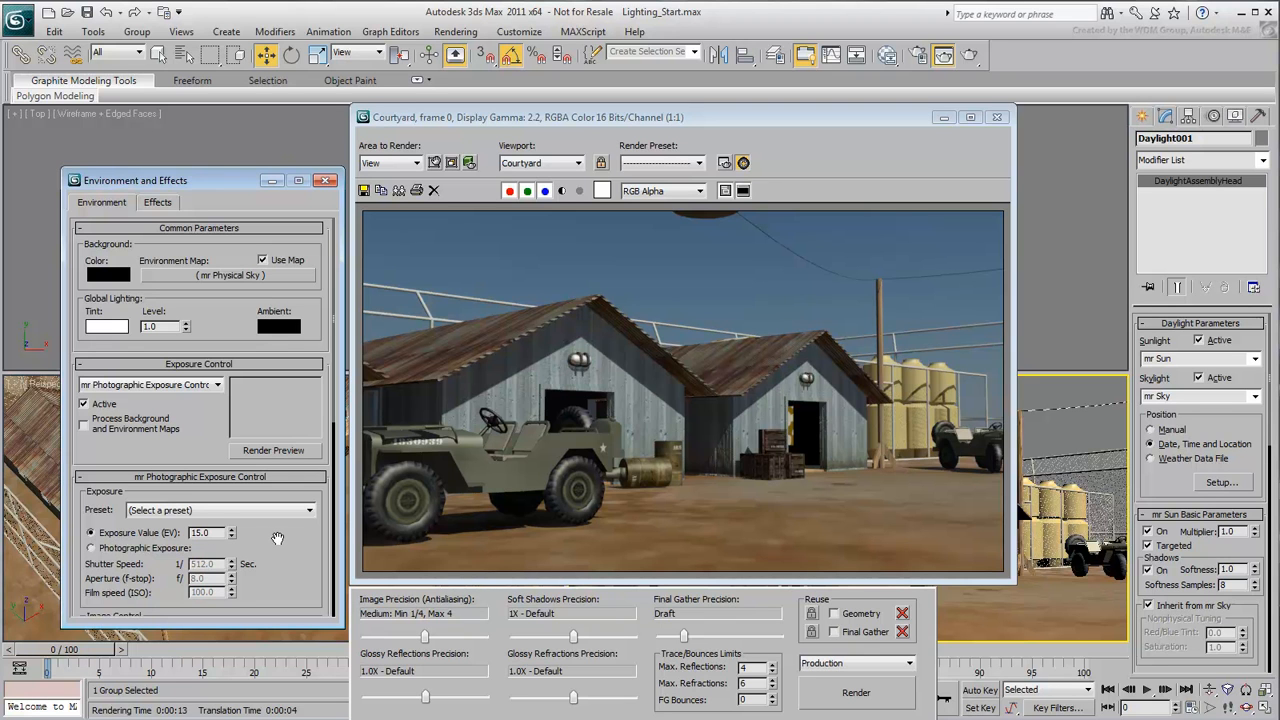
pyautogui.click(210, 532)
pyautogui.write('14')
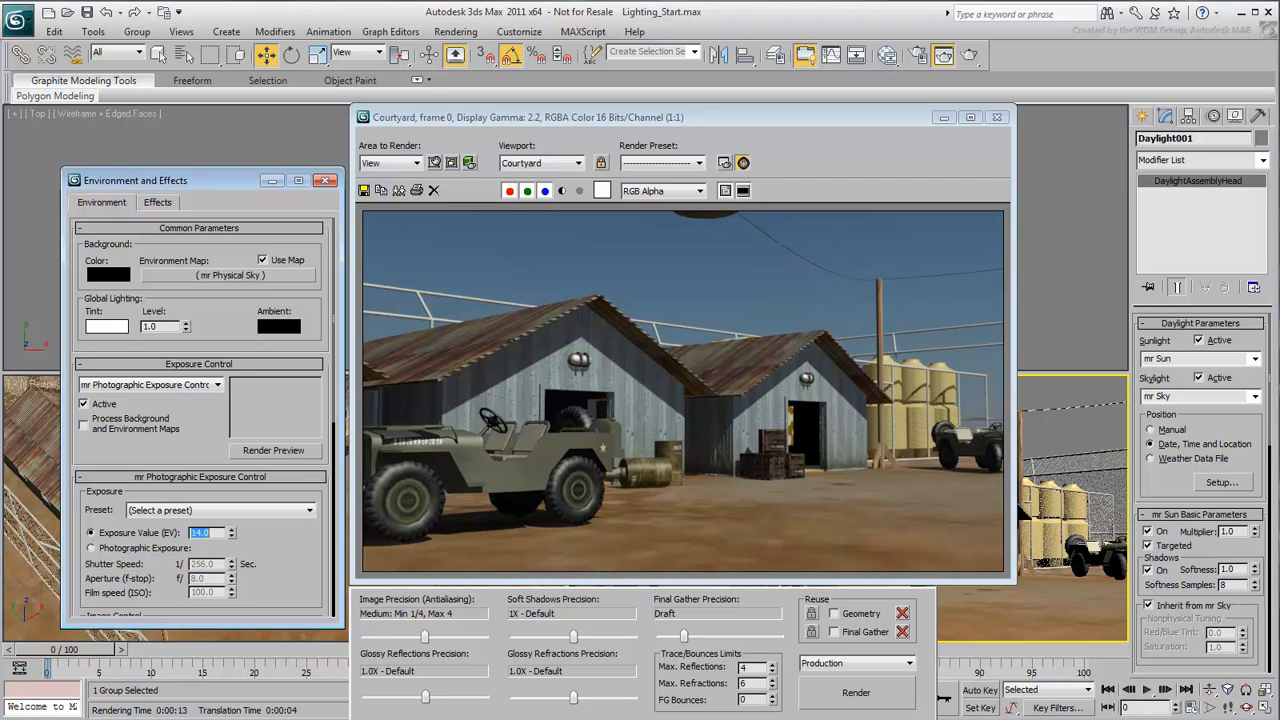
pyautogui.click(856, 692)
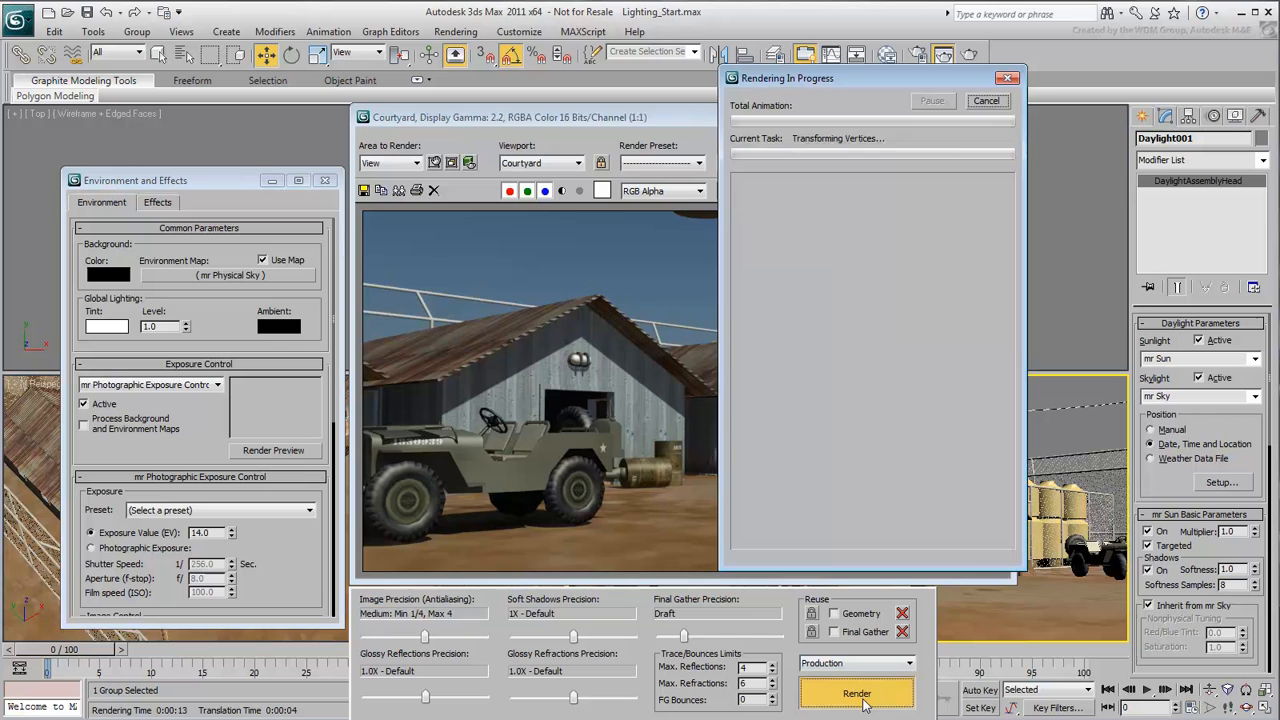
pyautogui.click(856, 692)
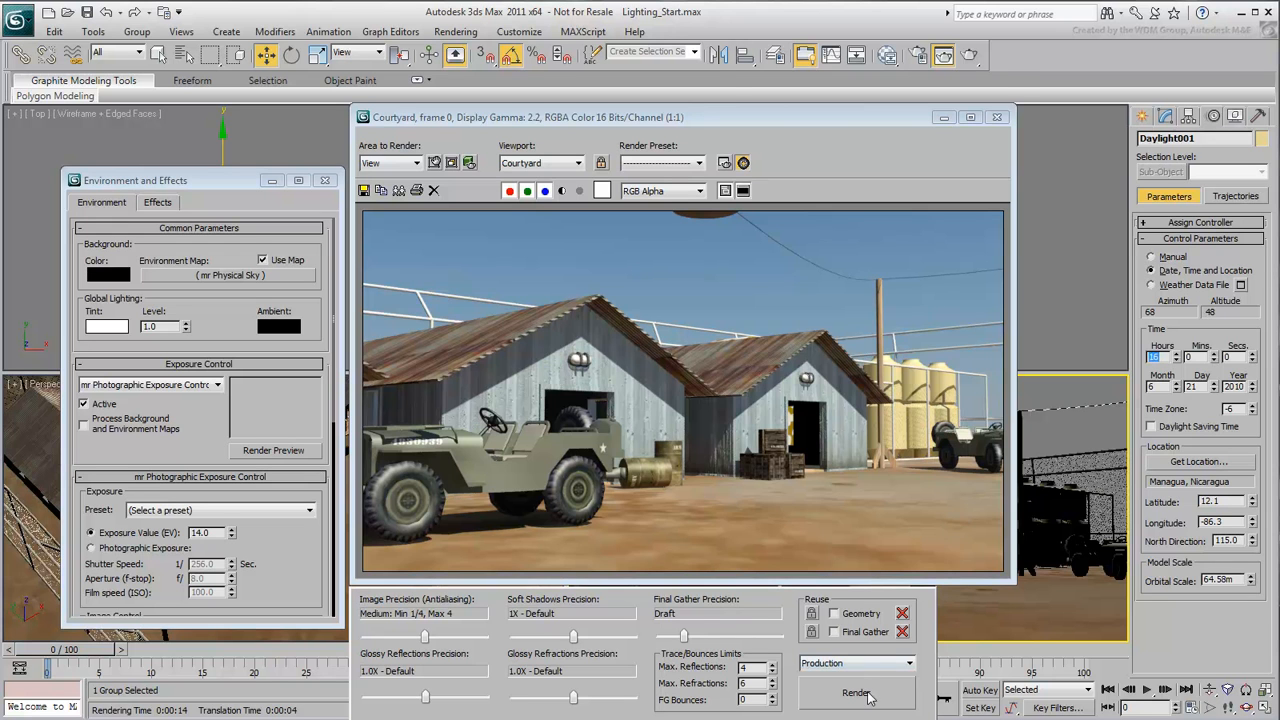
# - Lower the exposure value to 13.5, set the sun's hour later, and render the dusk courtyard
pyautogui.click(856, 692)
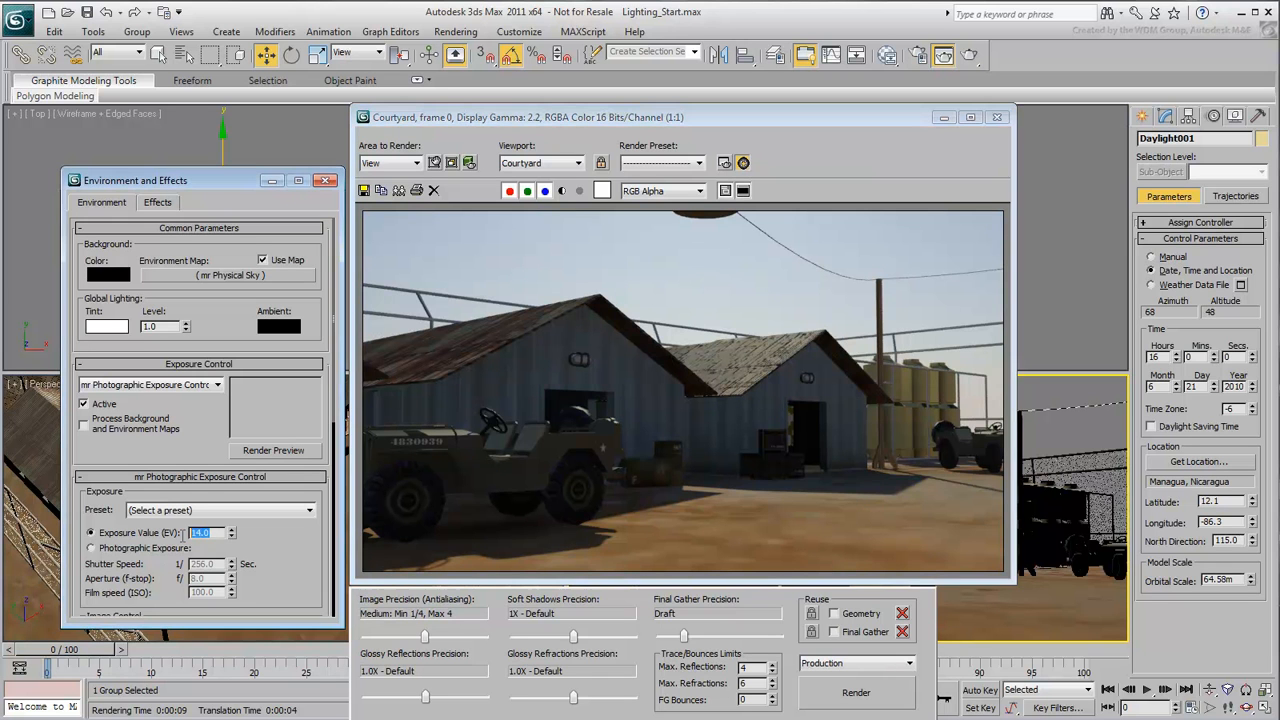
pyautogui.write('13.5')
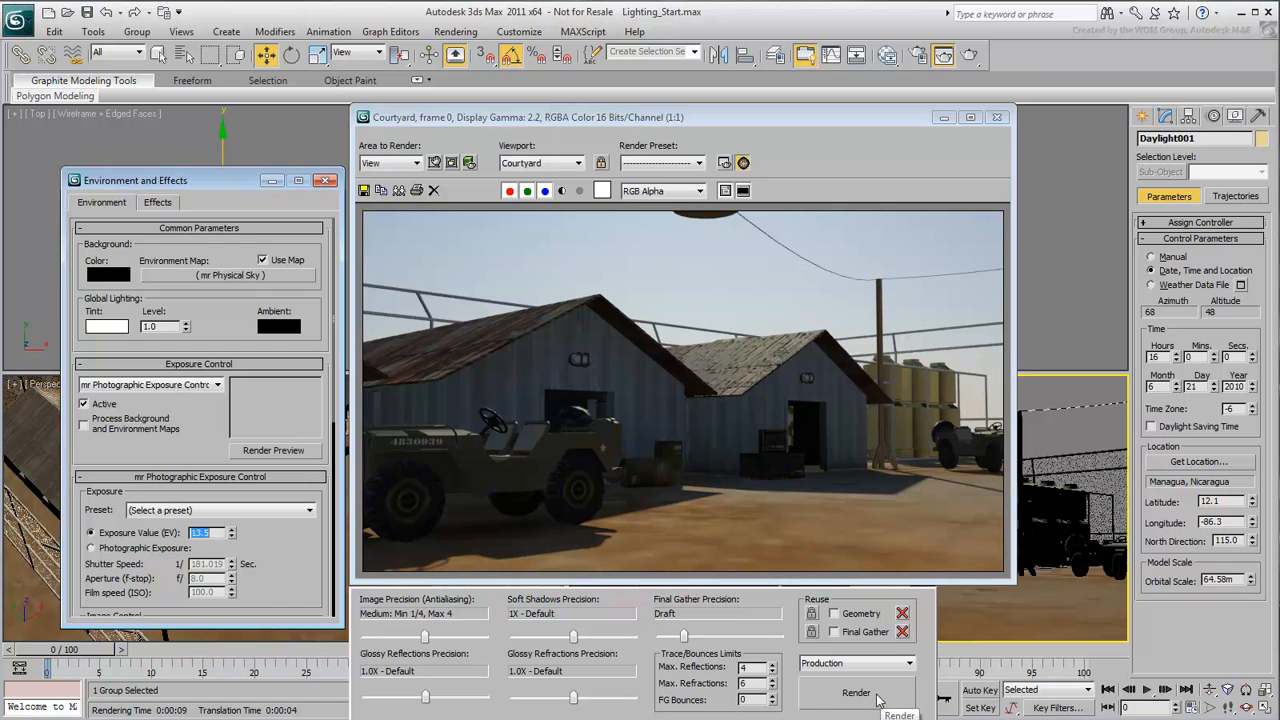
pyautogui.click(856, 692)
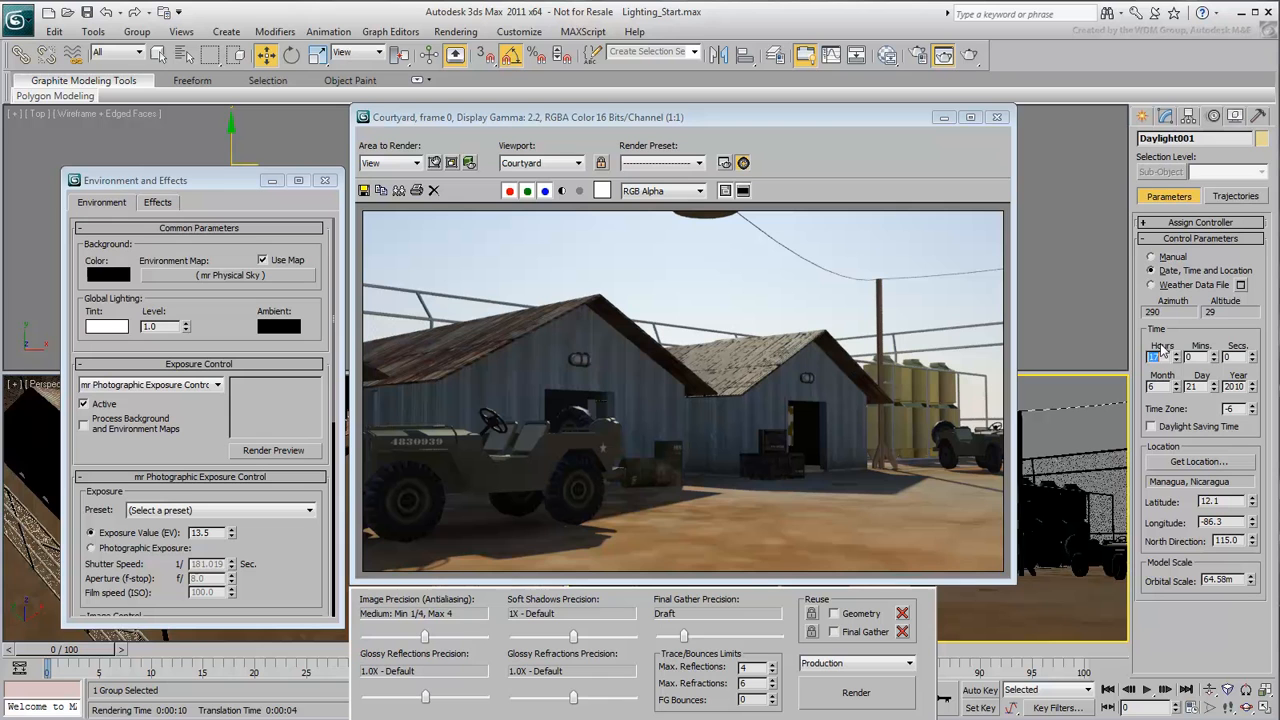
pyautogui.click(1176, 352)
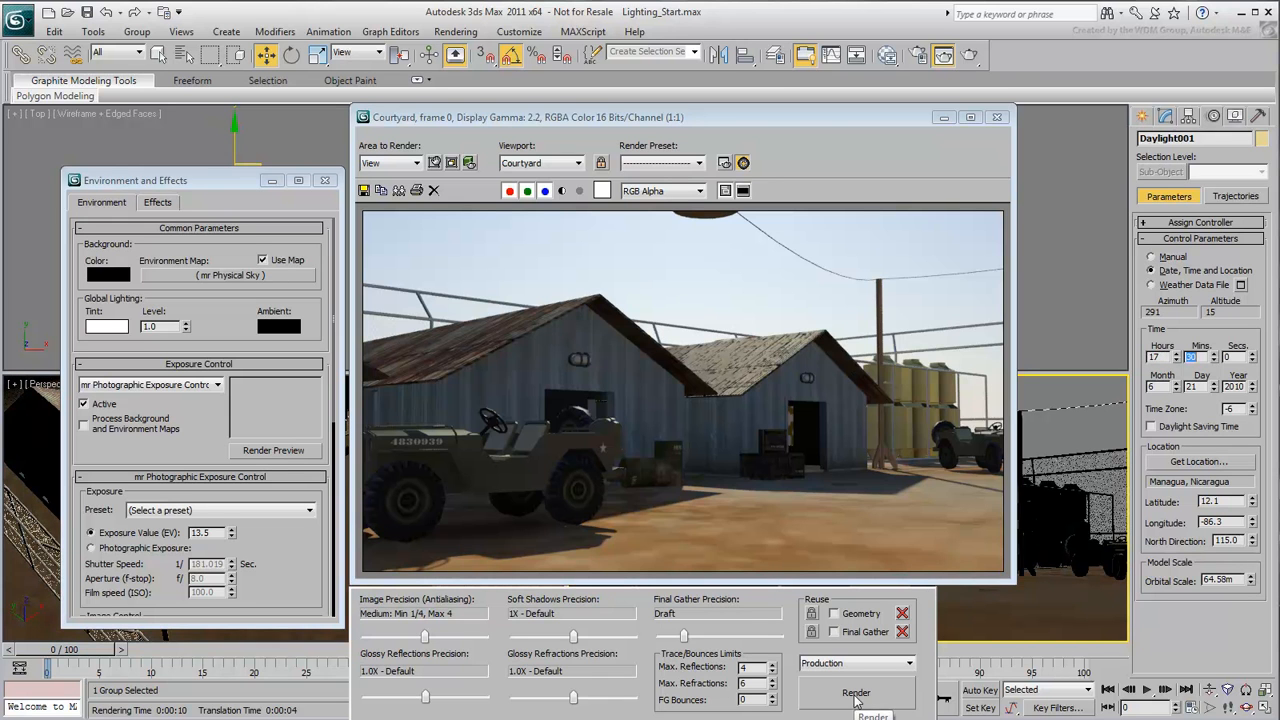
pyautogui.click(856, 692)
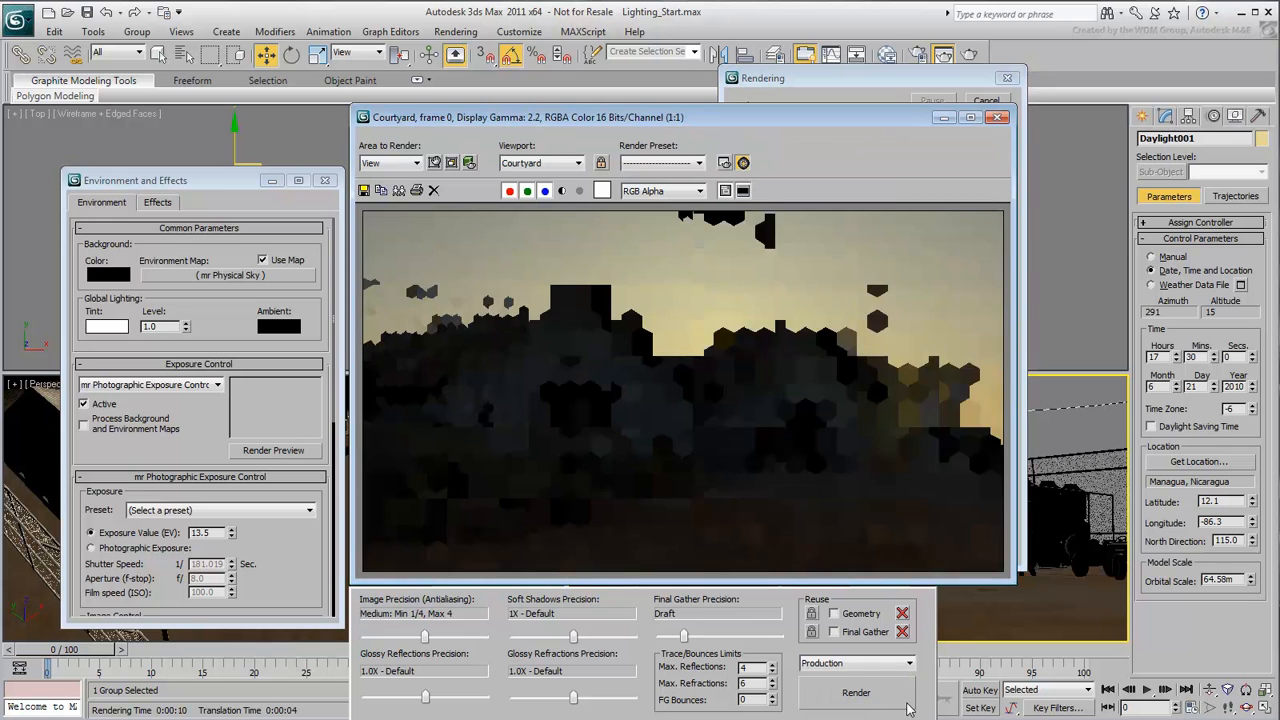